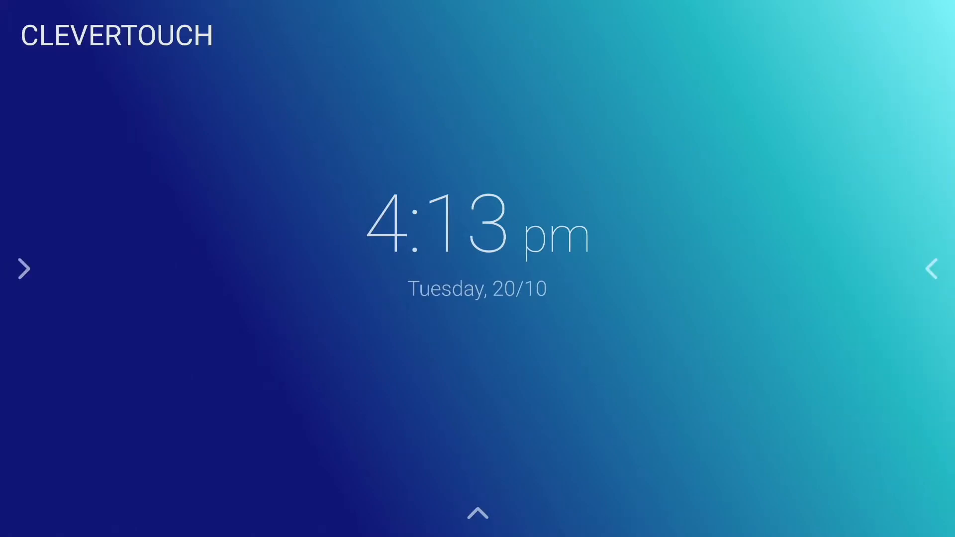
Step: Launch the Whiteboard app from the expanded launcher app list
left_click(24, 269)
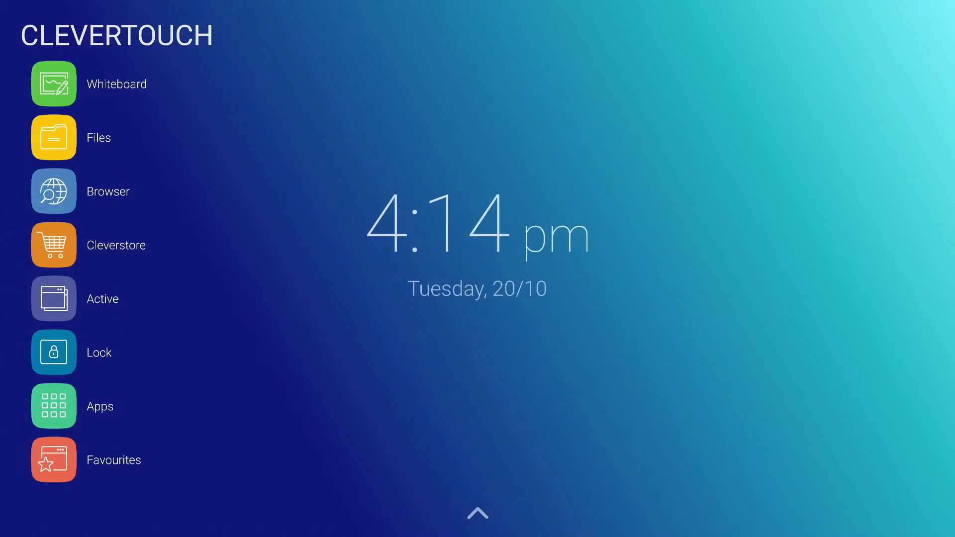
left_click(54, 84)
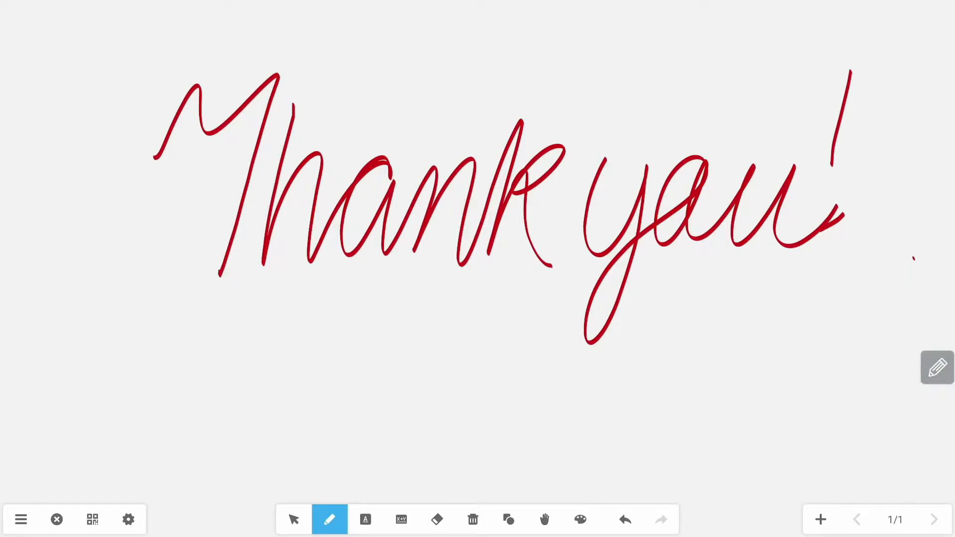
Step: Exit the whiteboard back to the launcher home screen clock
left_click(544, 519)
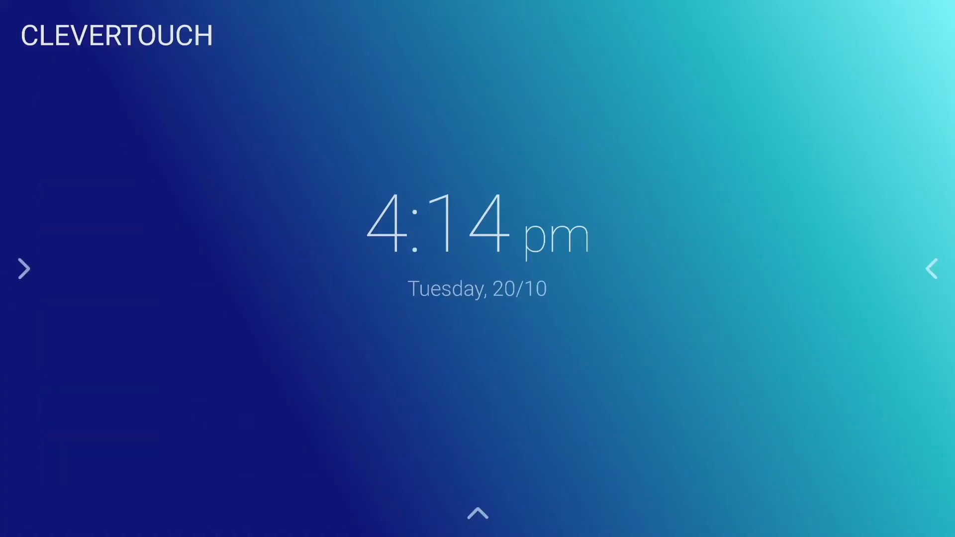
Step: Launch the Browser from the app list, landing on the Western Bay of Plenty District Council site
left_click(24, 269)
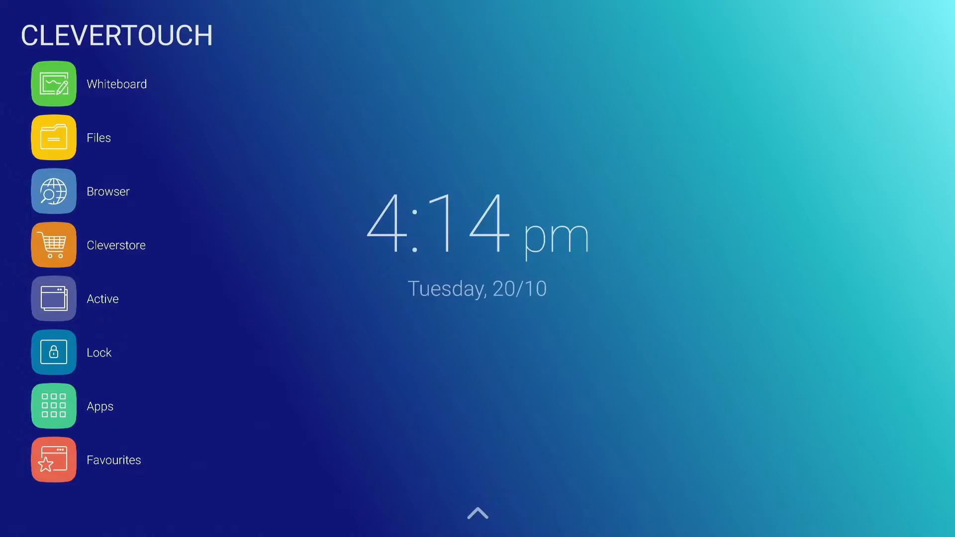
left_click(56, 137)
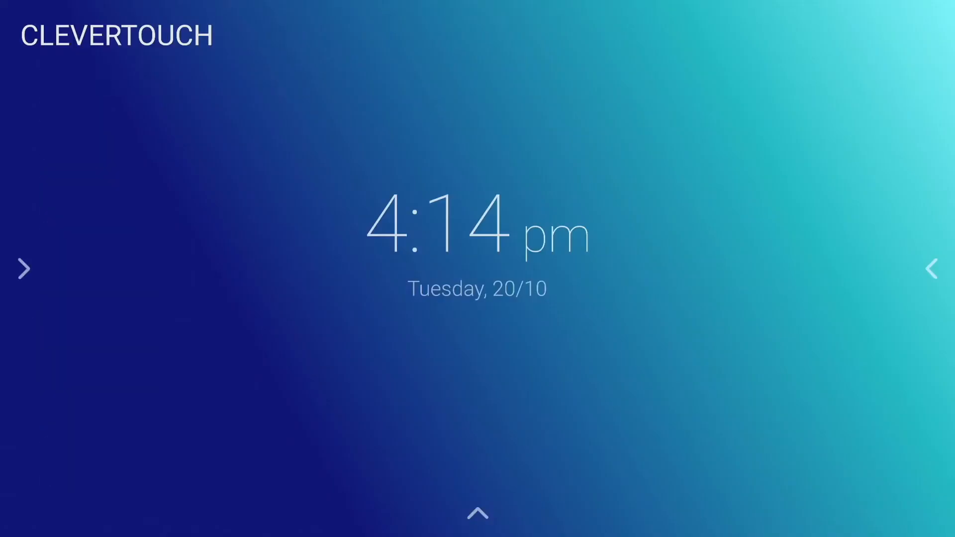
left_click(24, 269)
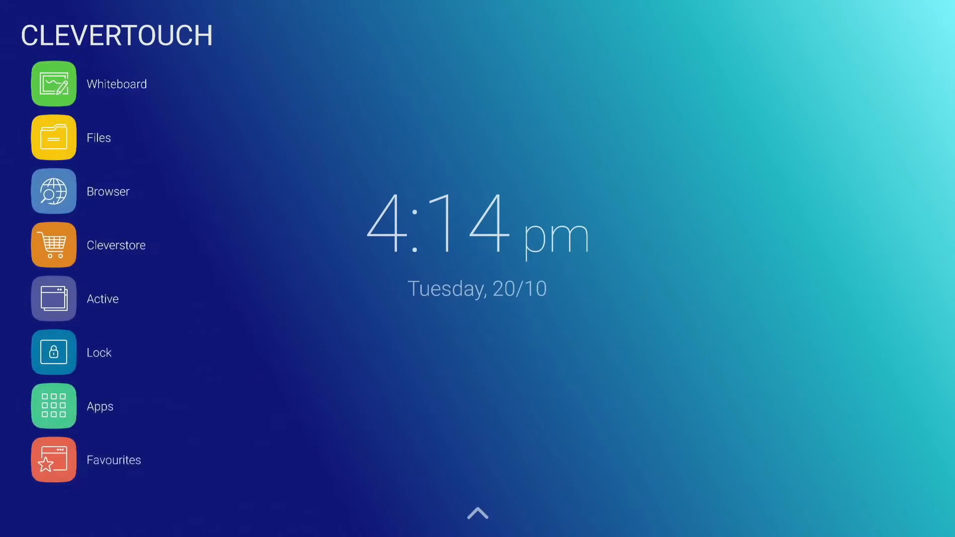
left_click(54, 191)
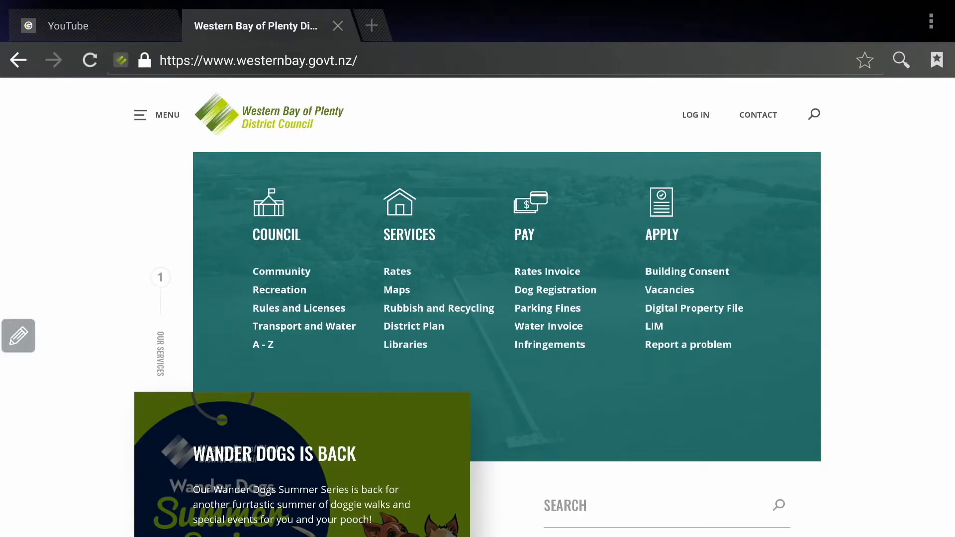
Step: Scroll down the council homepage, then switch to the Cleverstore app catalogue
scroll("down", 3)
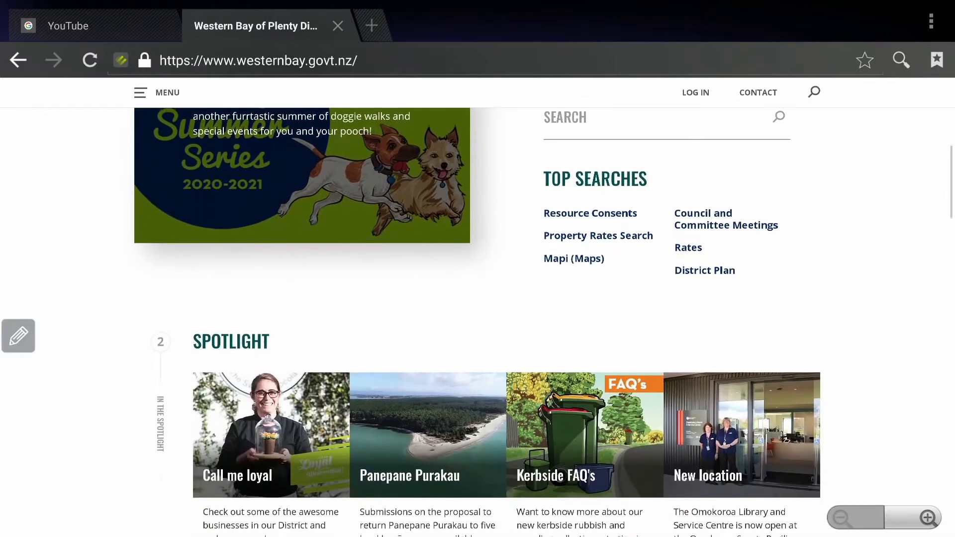
scroll("down", 3)
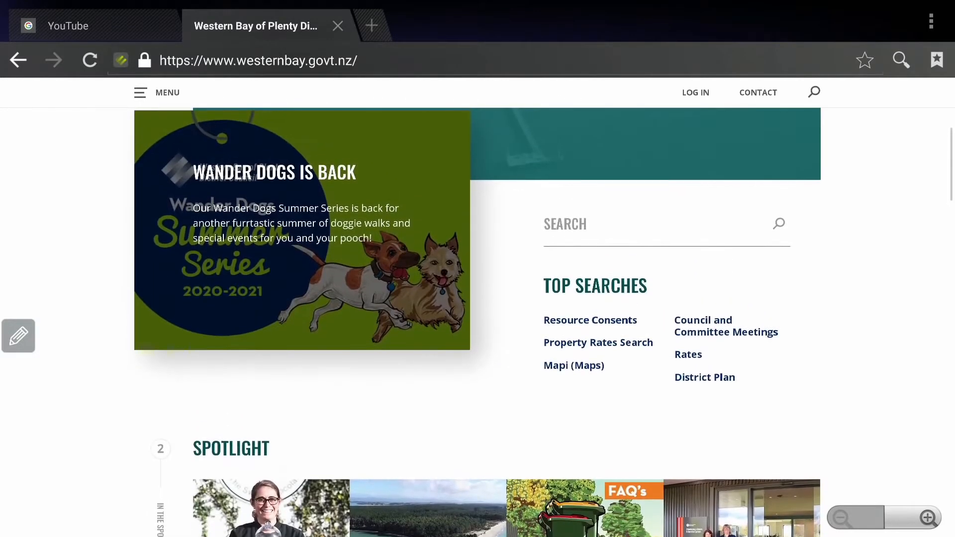
scroll("down", 3)
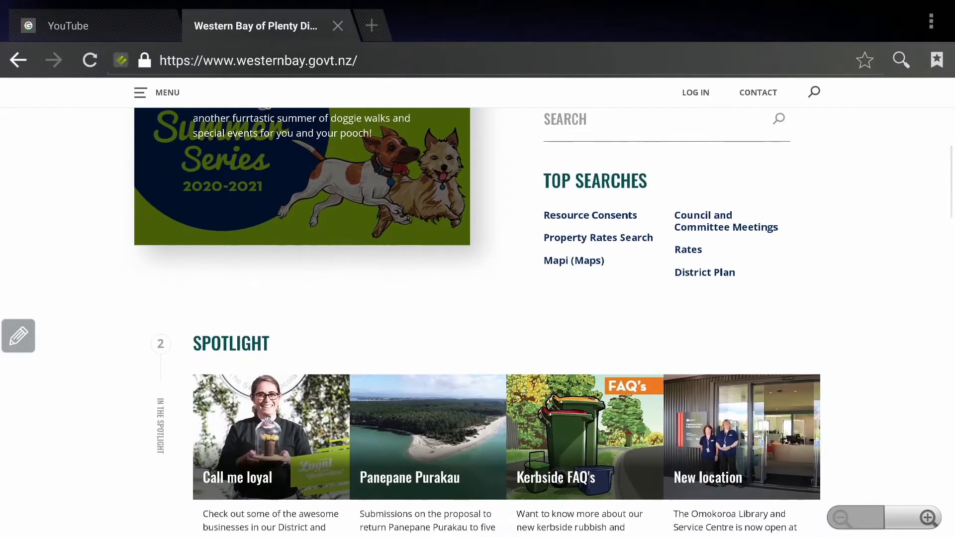
left_click(705, 272)
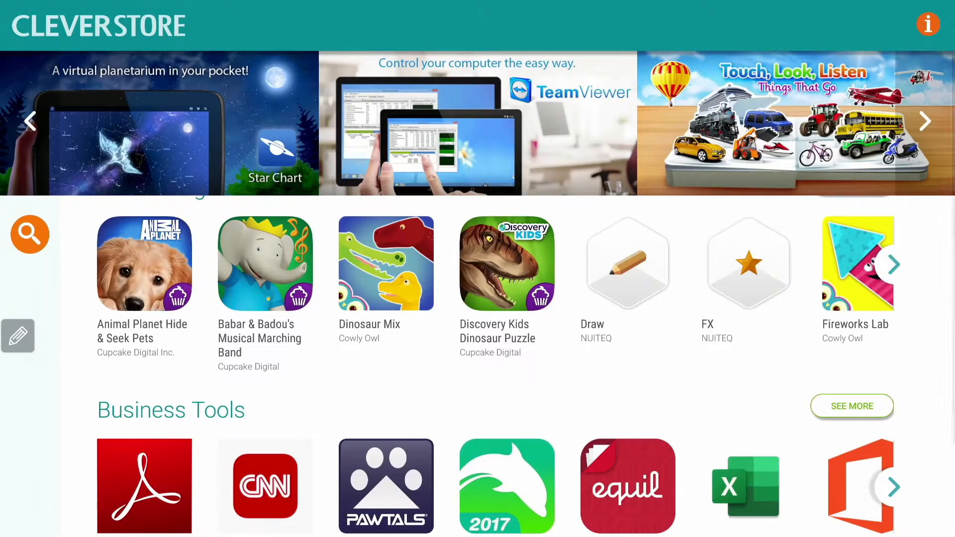
Step: Scroll down through the Coding, Deutsche, Games and History app categories
scroll("down", 3)
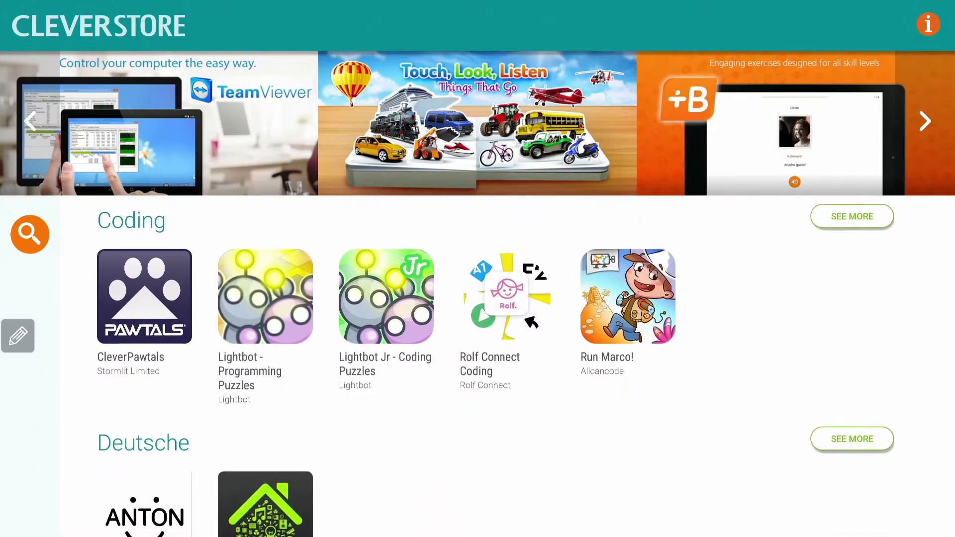
scroll("down", 3)
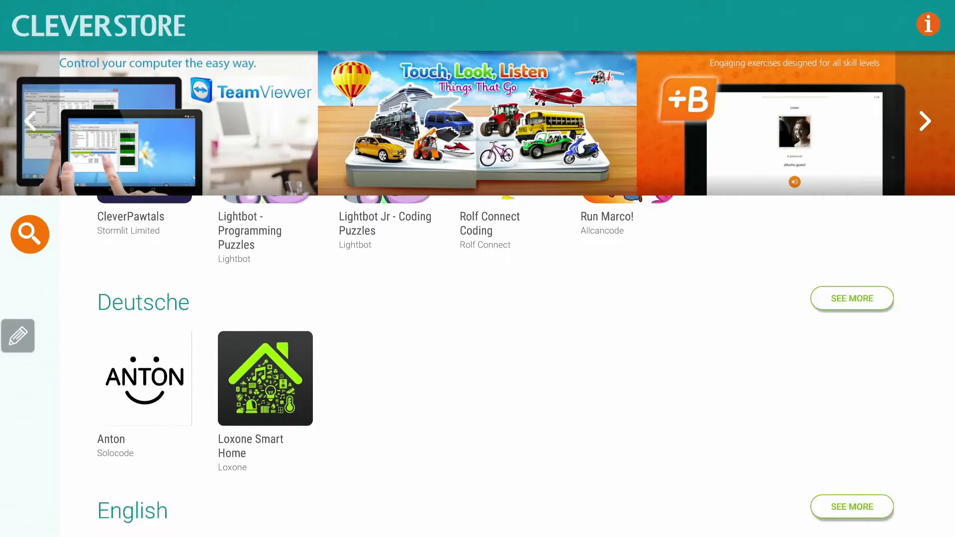
scroll("down", 3)
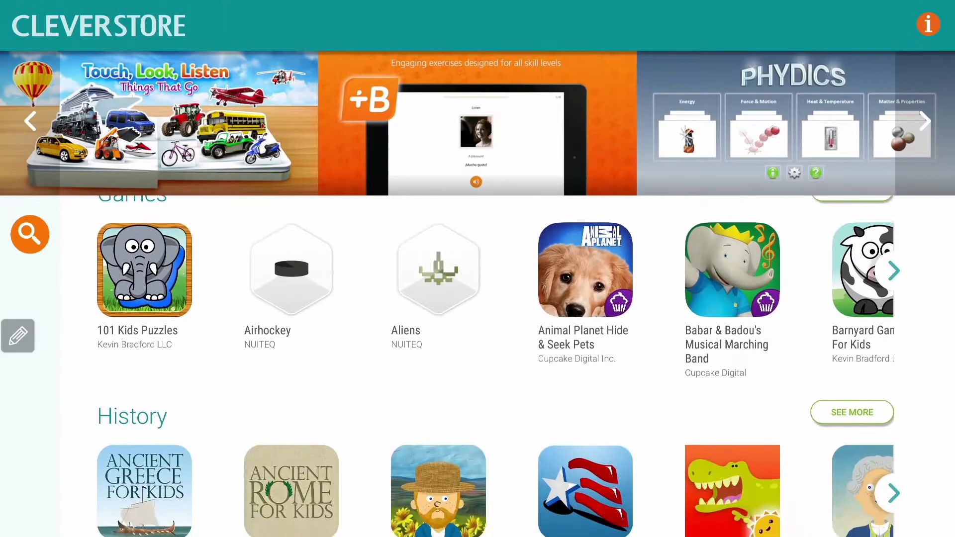
scroll("down", 3)
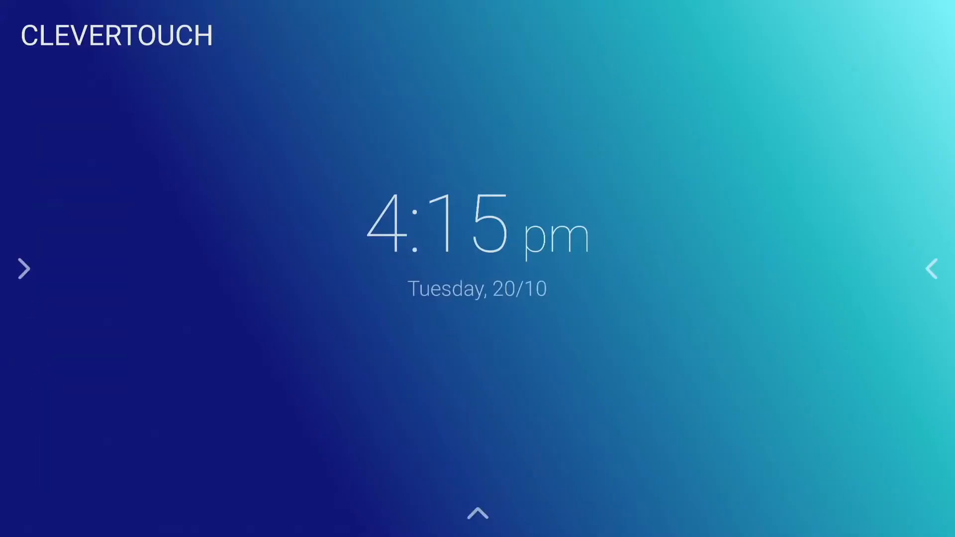
left_click(23, 269)
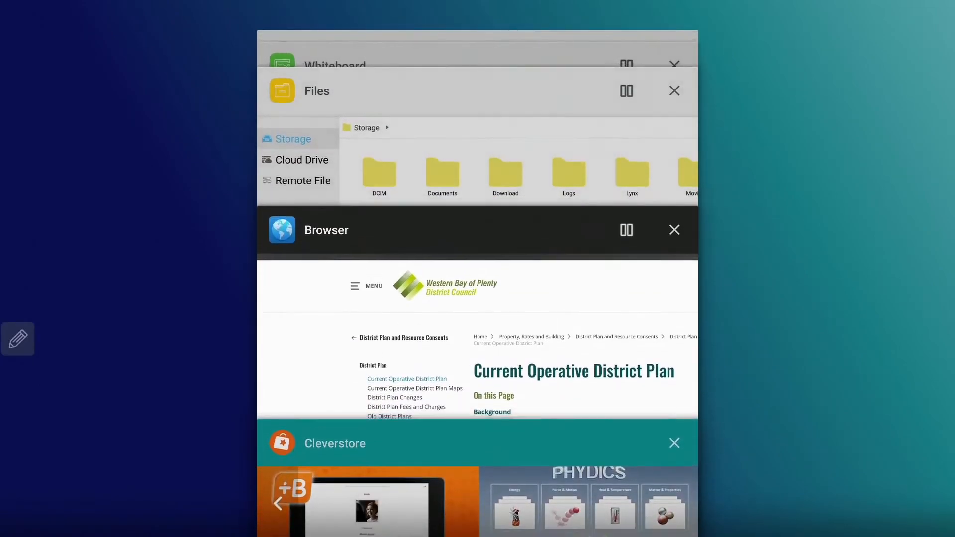
scroll("down", 3)
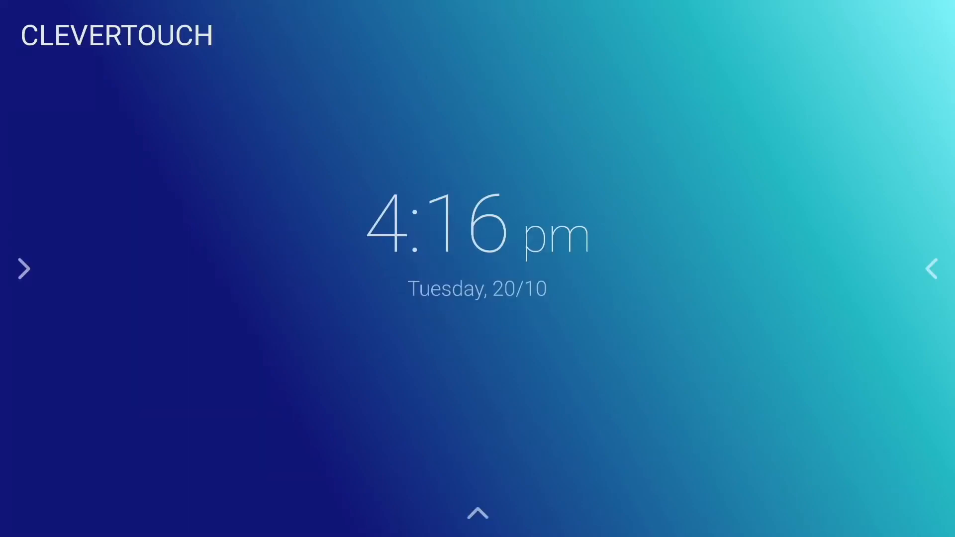
Step: Show the favourite apps from the launcher to reach NUITEQ Snowflake
left_click(23, 268)
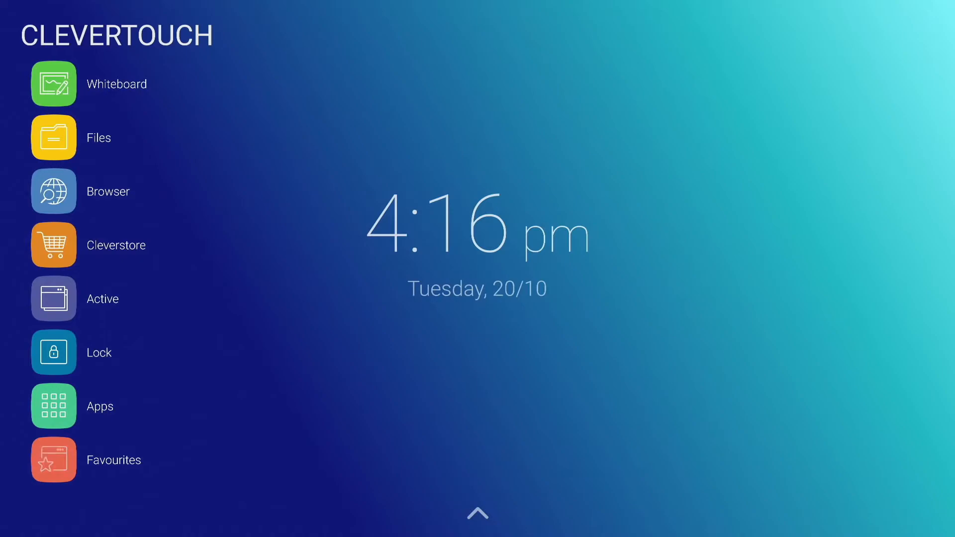
left_click(54, 460)
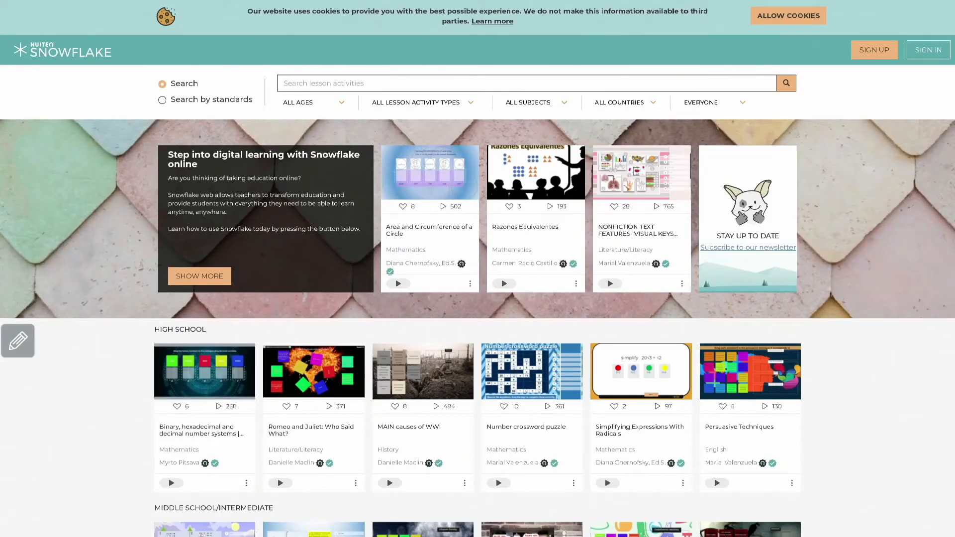
Step: Peek at the All Ages filter options, then leave Snowflake for the home screen
left_click(315, 102)
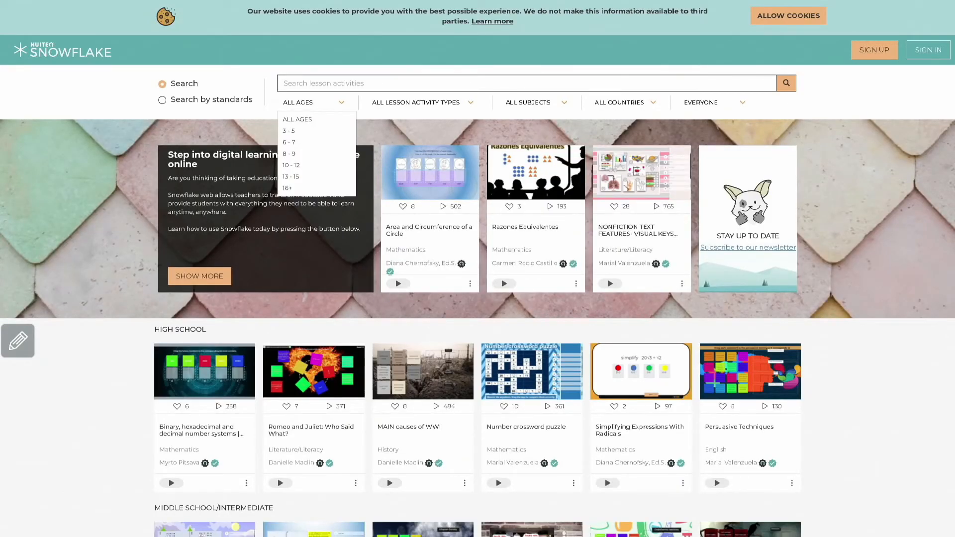
left_click(315, 103)
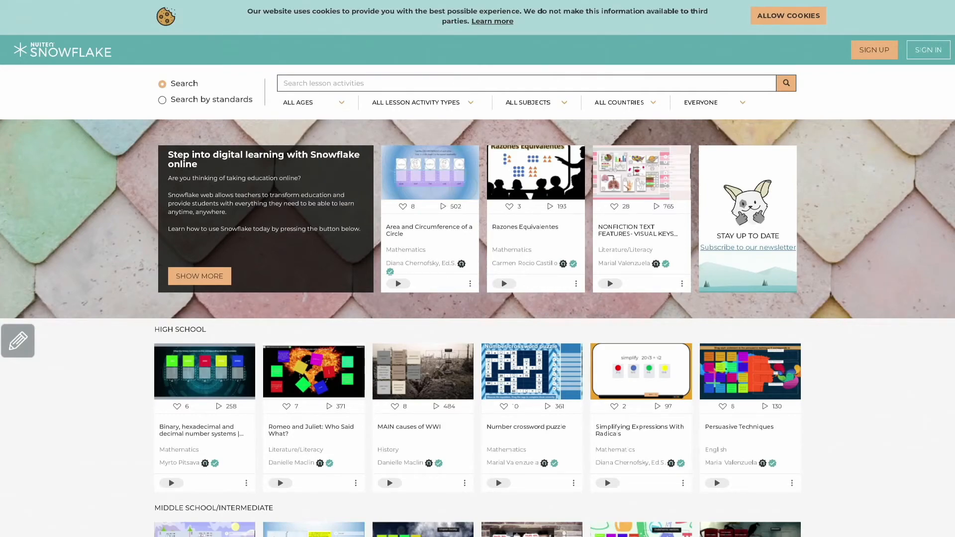
left_click(527, 102)
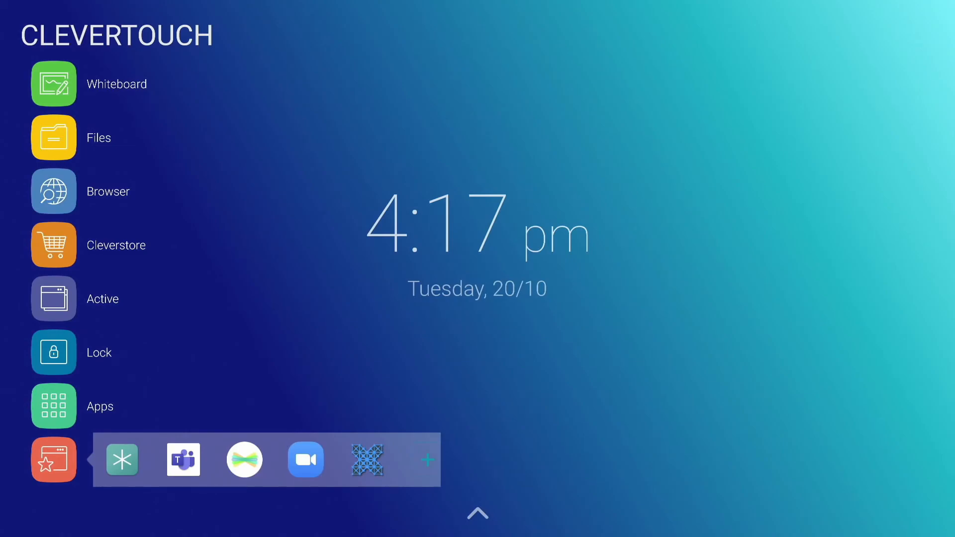
Step: Dismiss the Favourites tray, reopen the Whiteboard and select the pan tool
left_click(54, 460)
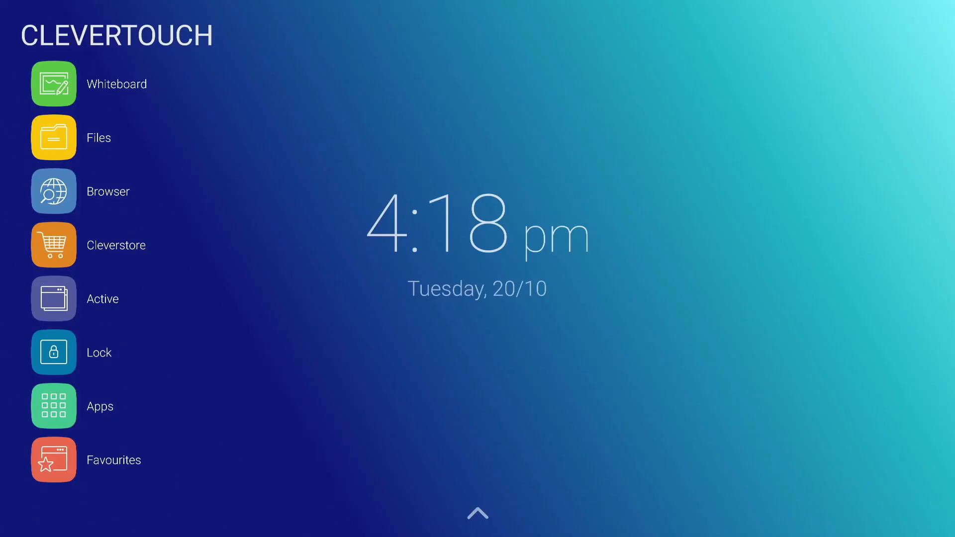
left_click(54, 84)
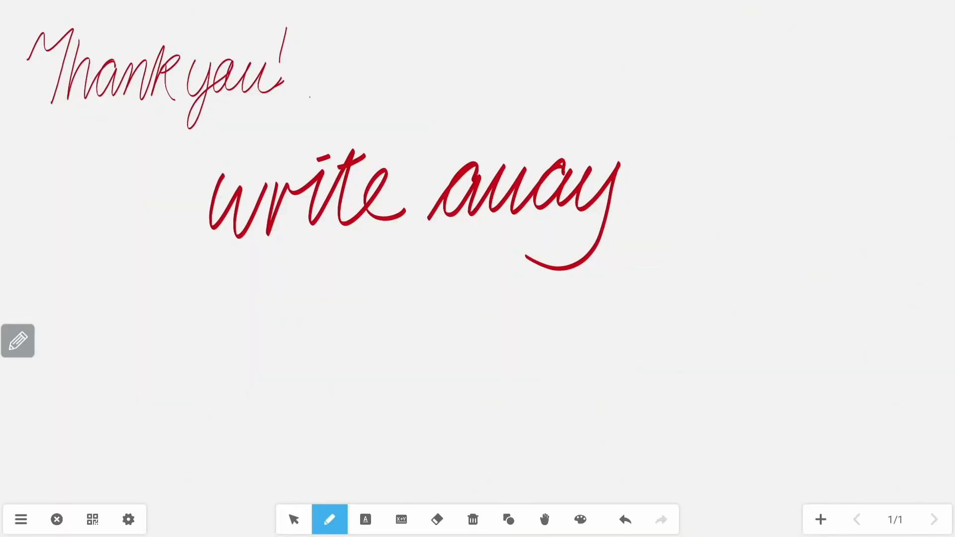
left_click(544, 519)
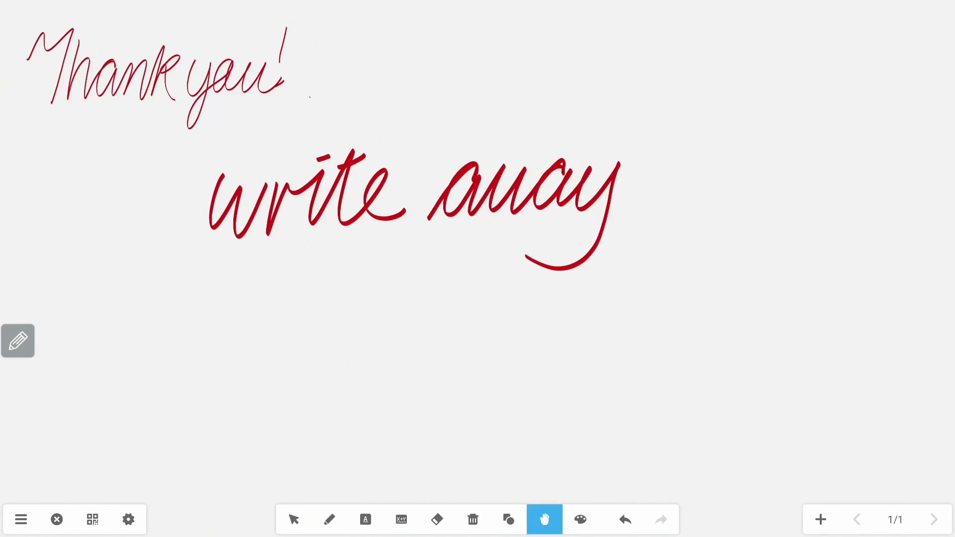